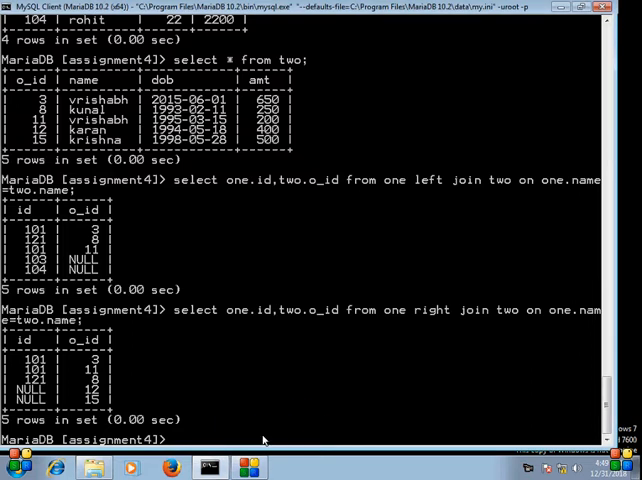
mouse_move(452, 454)
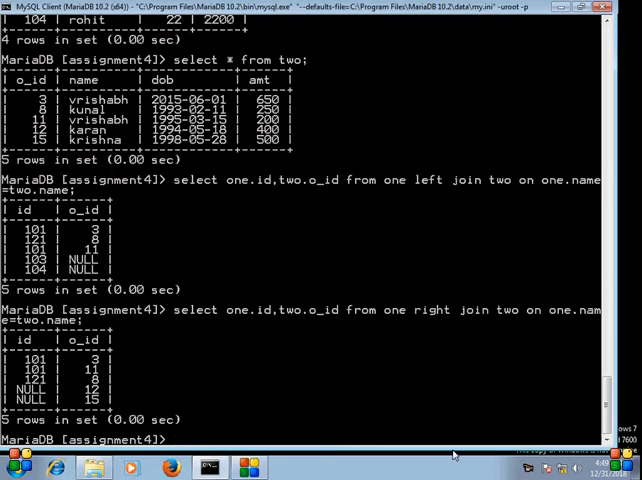
Create the database assignment8 and make it the current database
text(create)
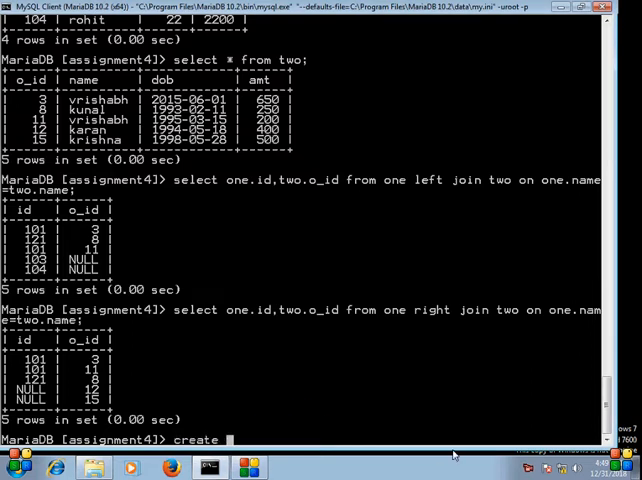
text(datab)
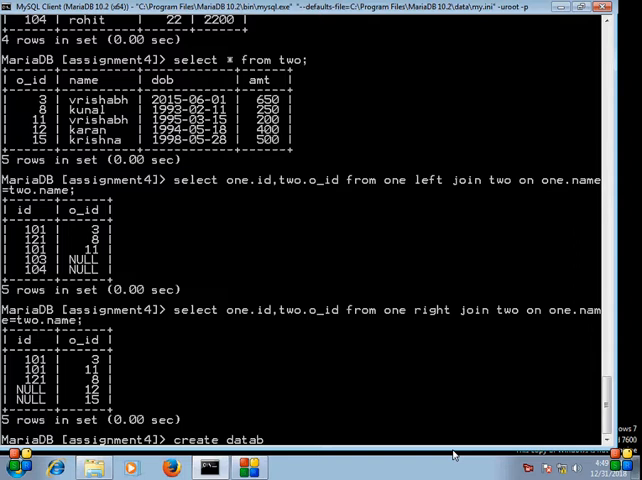
text(ase assignment8;)
text(u)
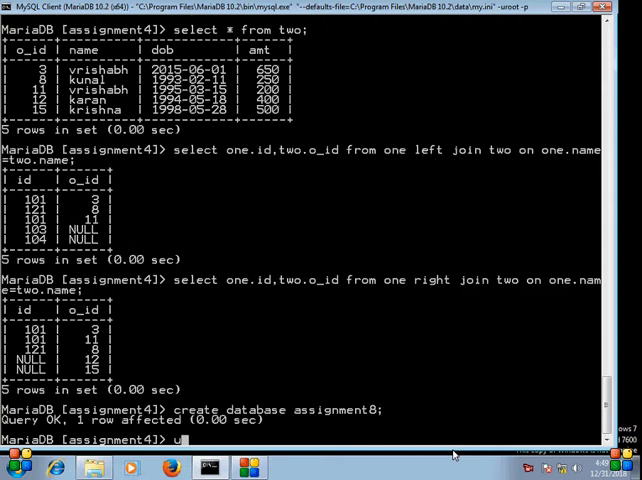
text(se)
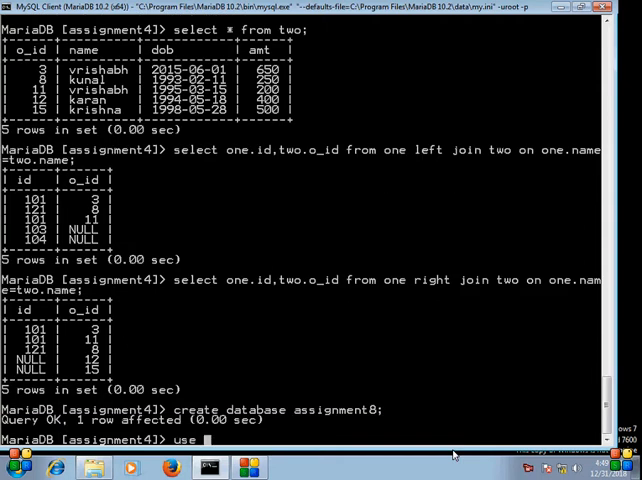
text(assign)
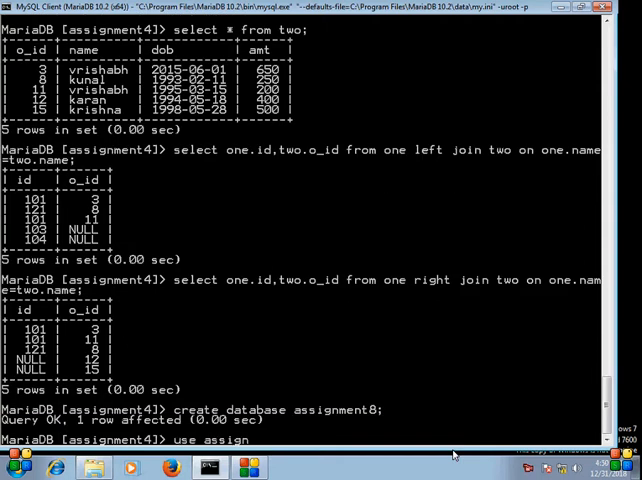
text(ment8;)
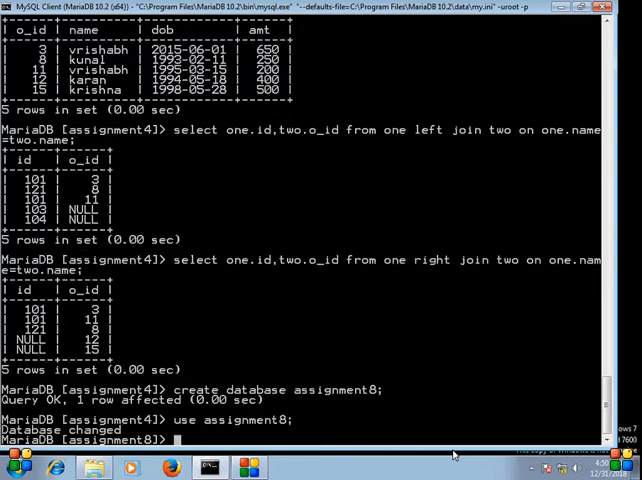
Start the borrower table definition with rollno int and name char(20) columns
text(c)
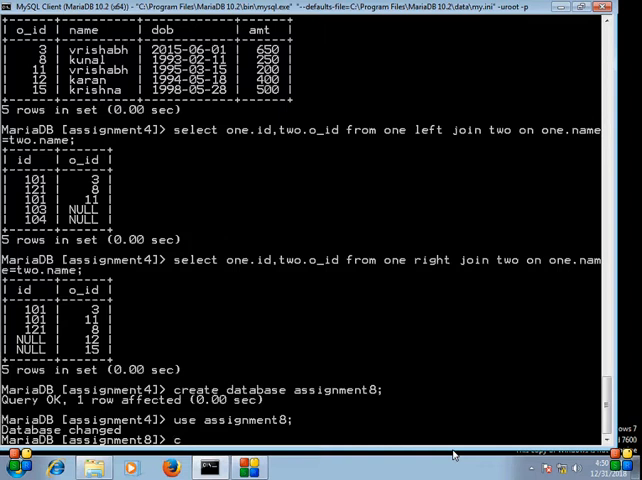
text(reate)
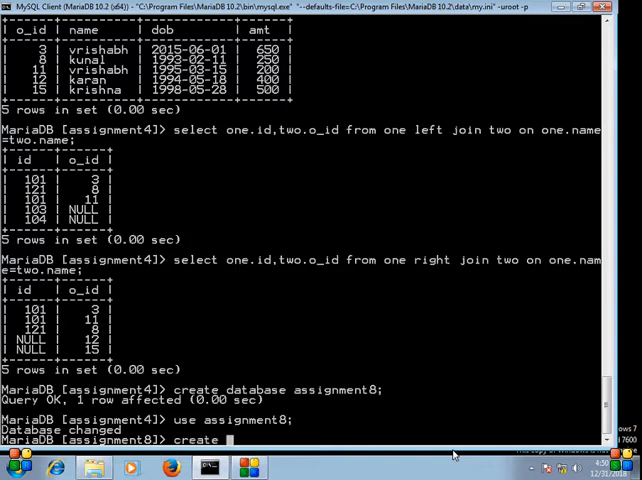
text(table)
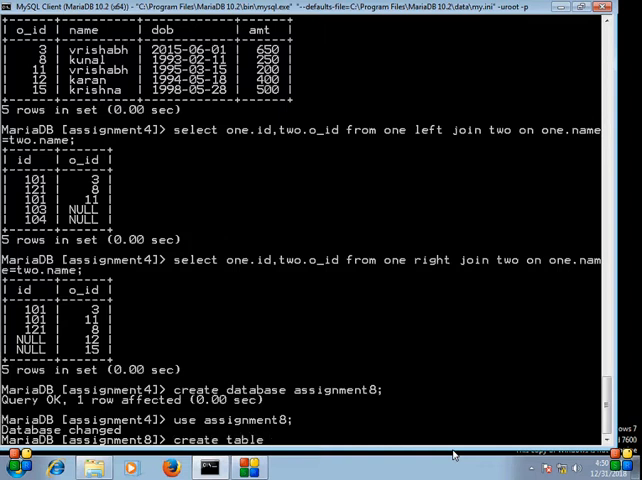
text(borrow)
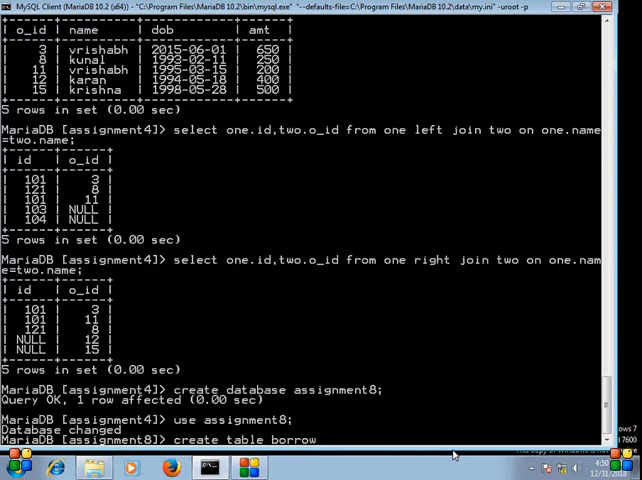
text(er)
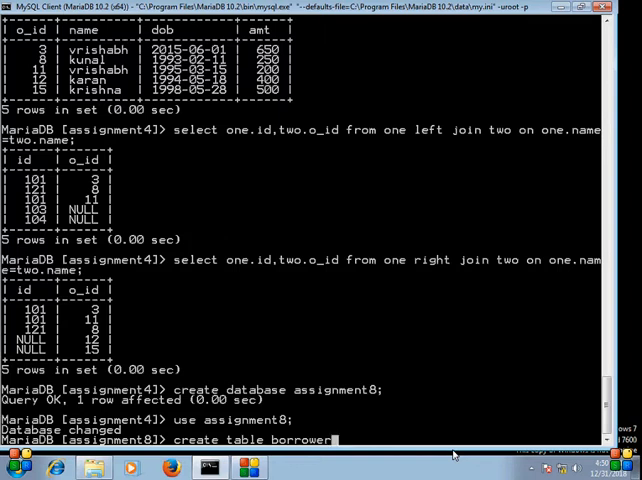
text((r)
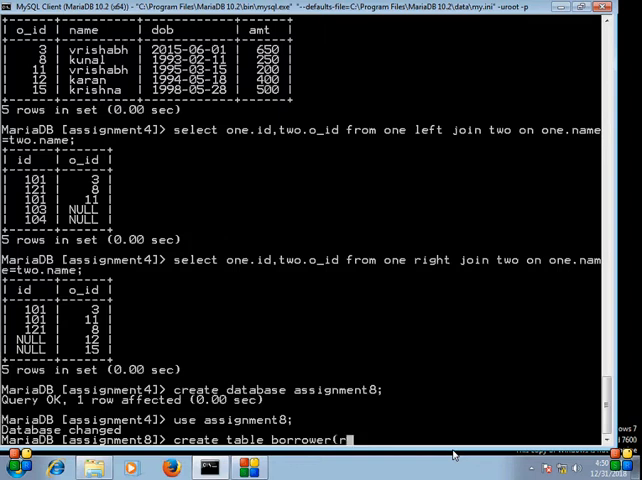
text(ollno)
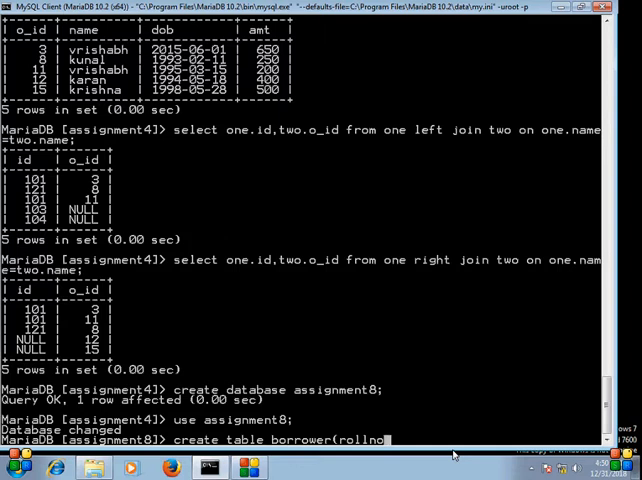
text(int, name char)
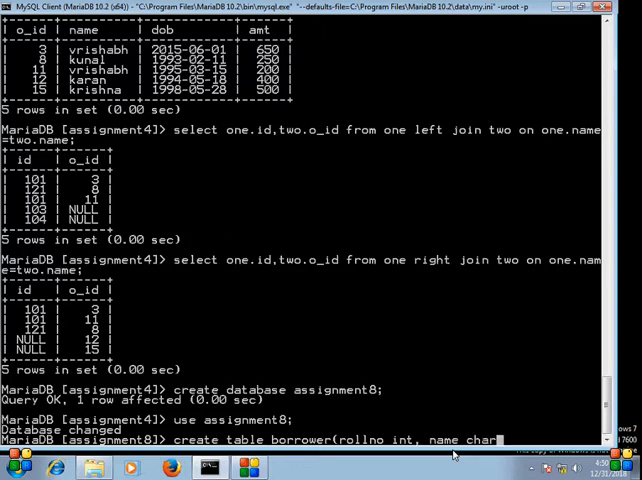
text(()
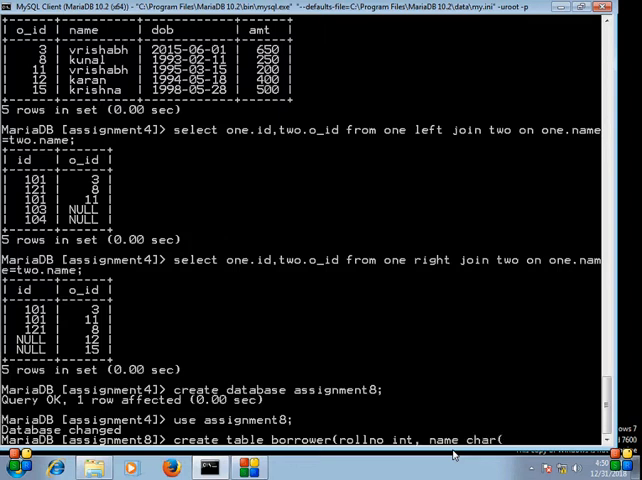
text(20))
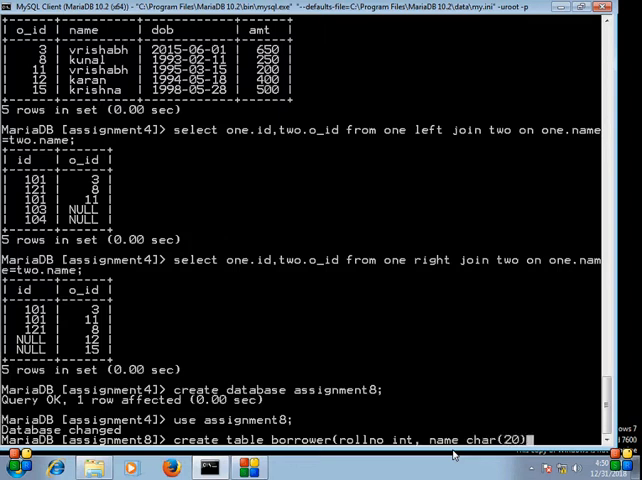
text(,)
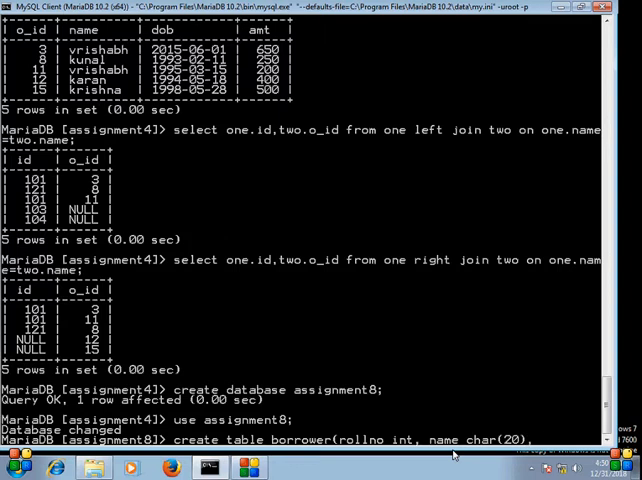
Add doi date, book_name char(10) and status char columns and create the borrower table
text(doi date,)
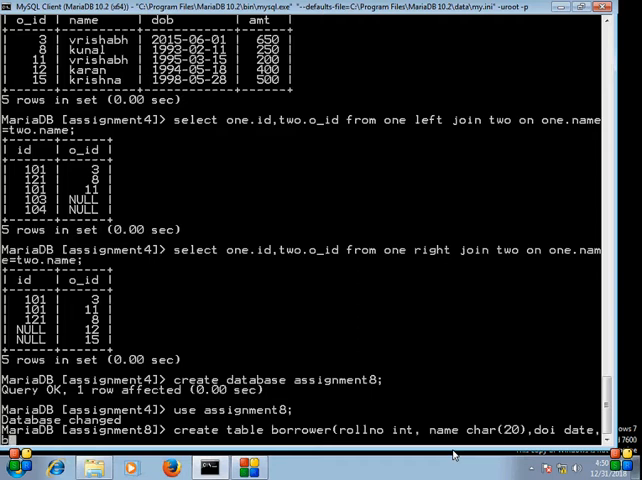
text(book_name)
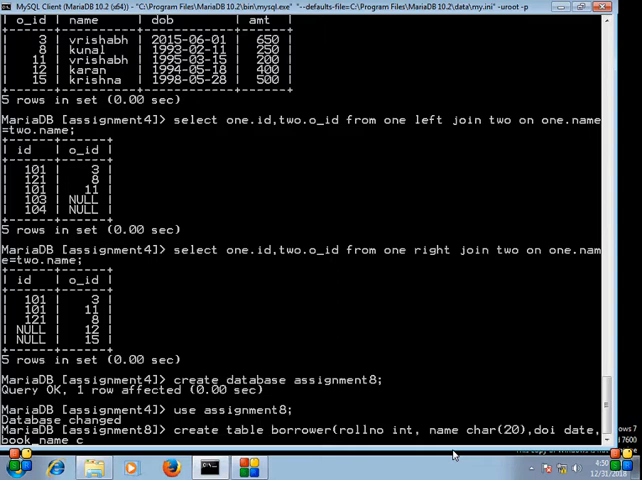
text(char)
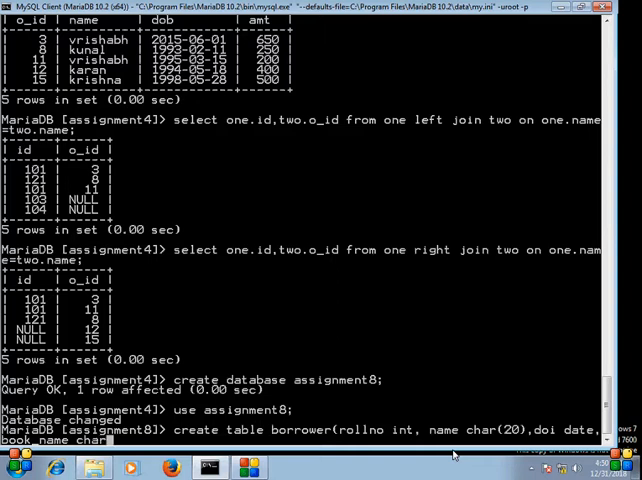
text(10),)
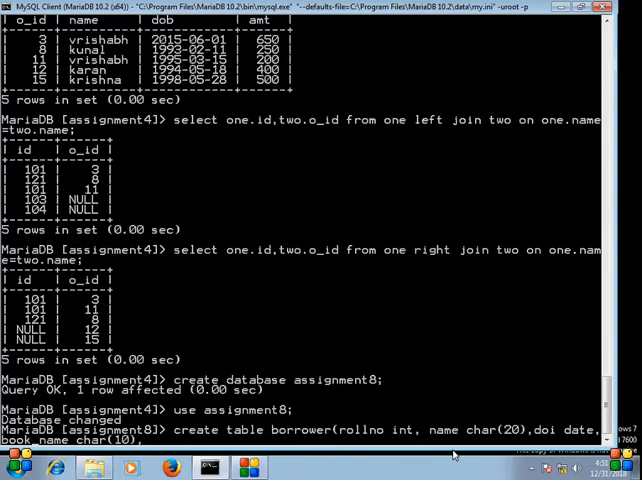
text(status)
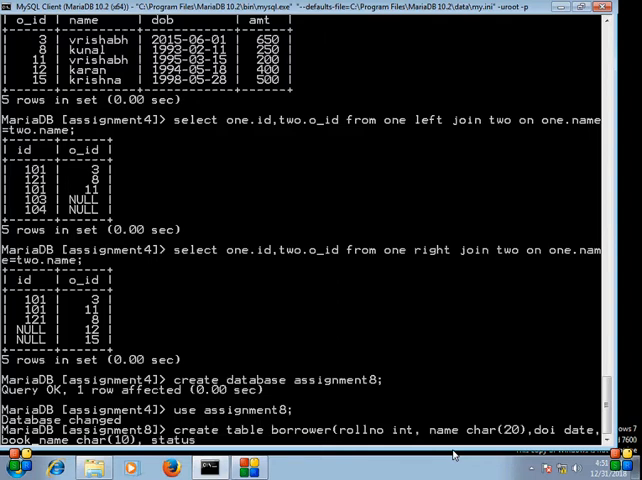
text(char)
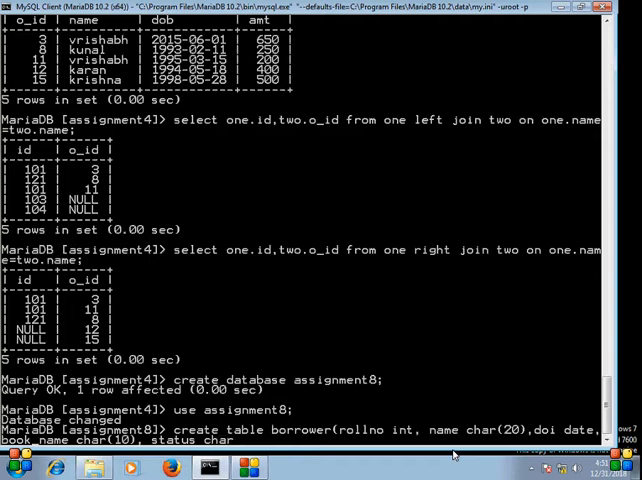
key(Return)
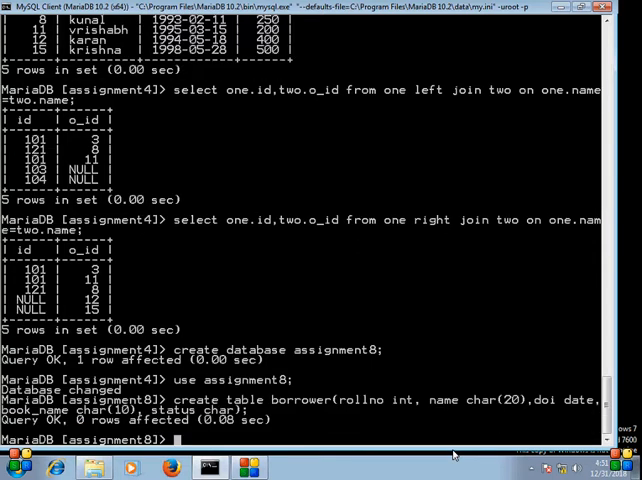
Describe the borrower table to list its five columns and types
text(desc)
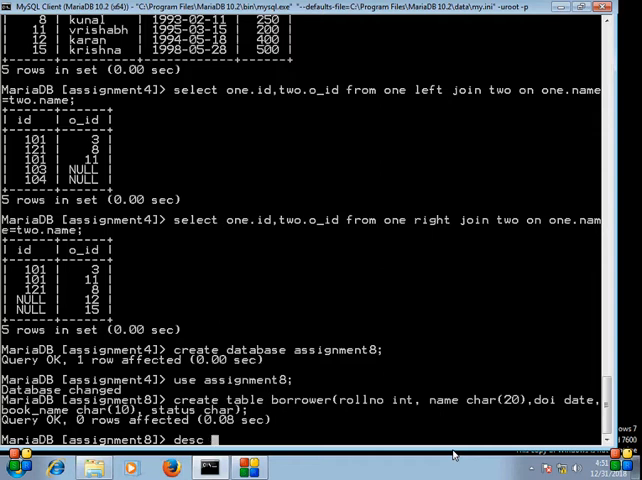
text(borrower;)
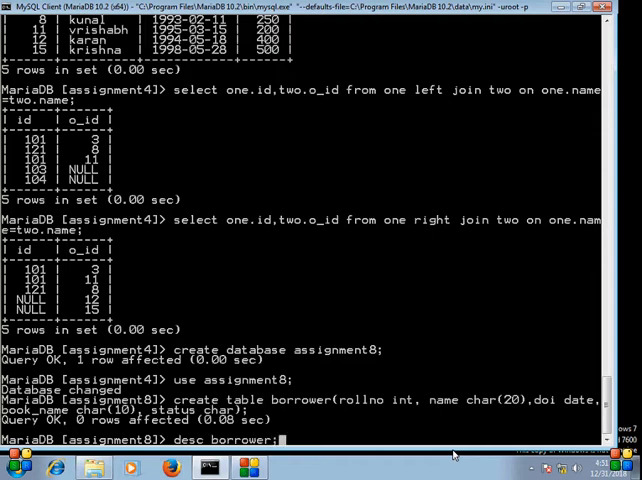
key(Return)
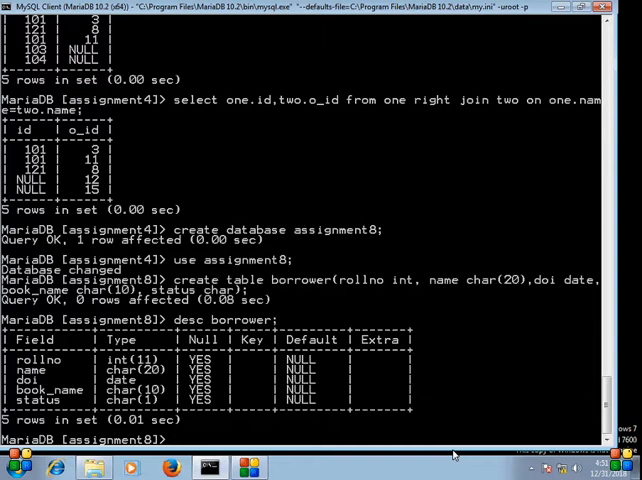
Start an INSERT into borrower with roll number 101 and name 'abc'
text(in)
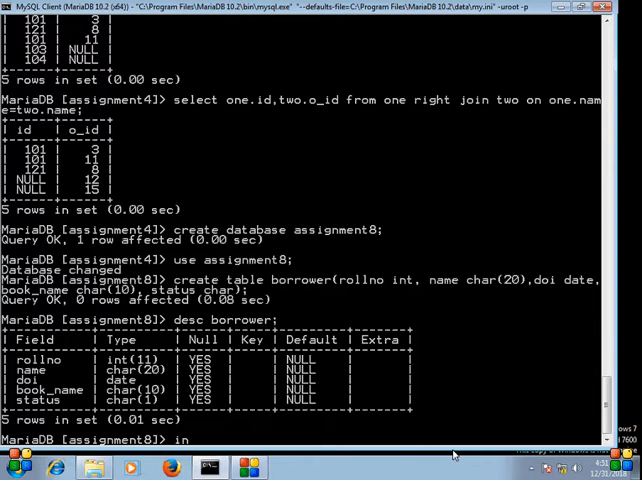
text(sert)
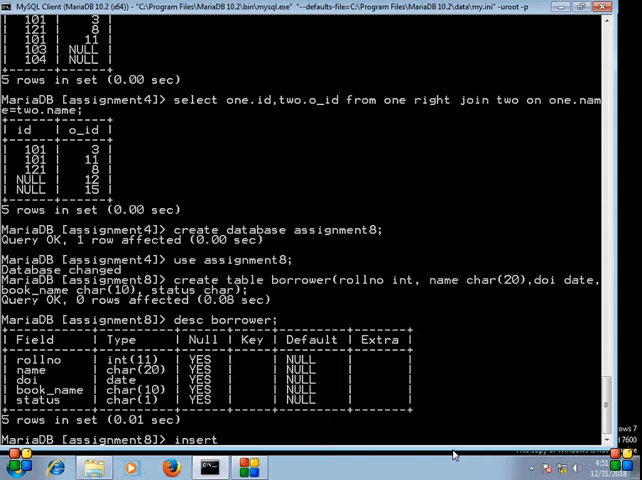
text(into b)
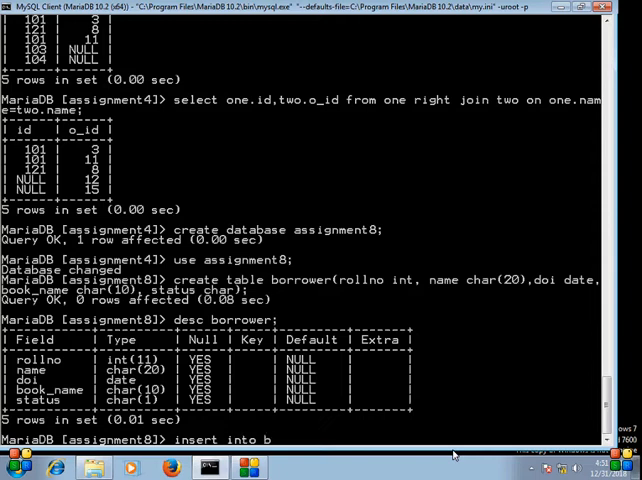
text(orrower v)
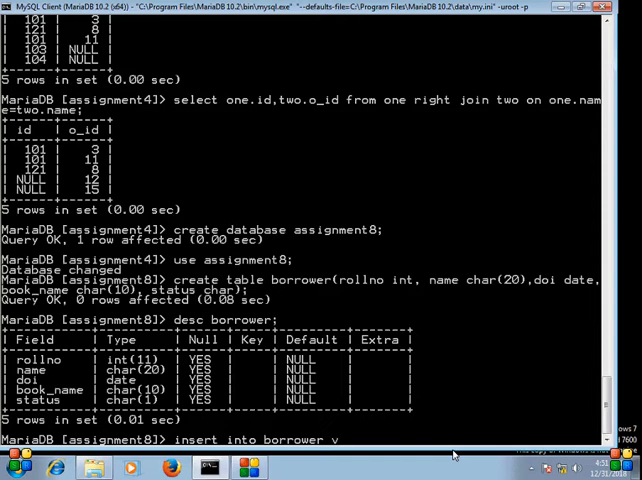
text(alues)
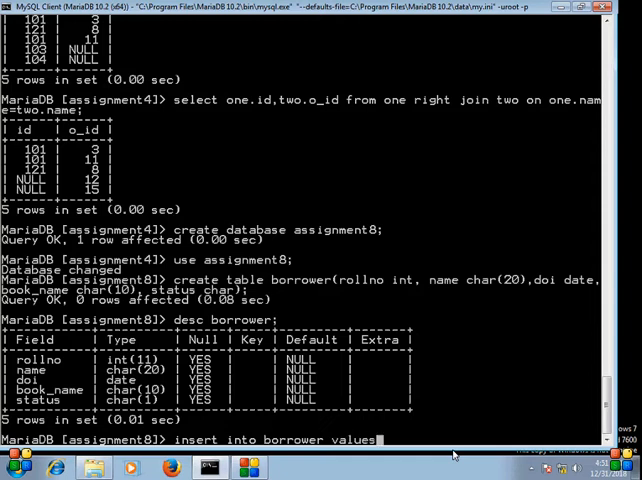
text((101)
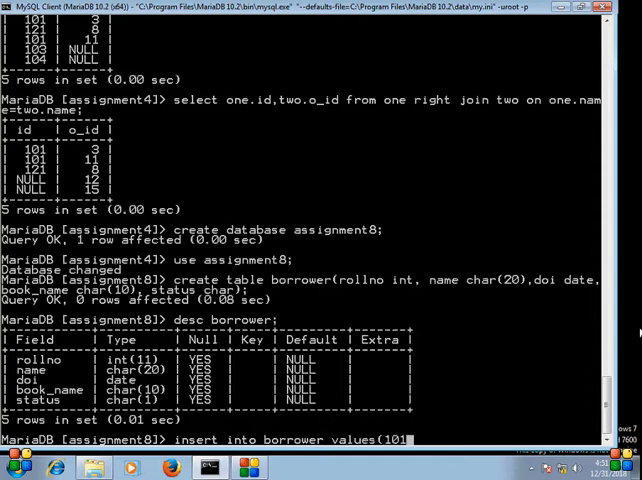
text(,')
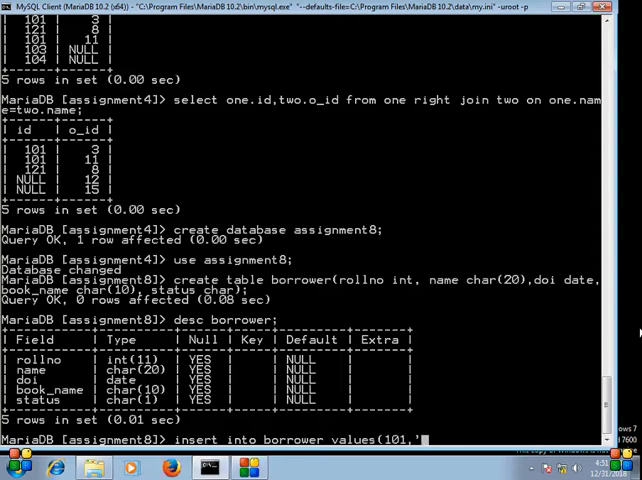
text(abc',)
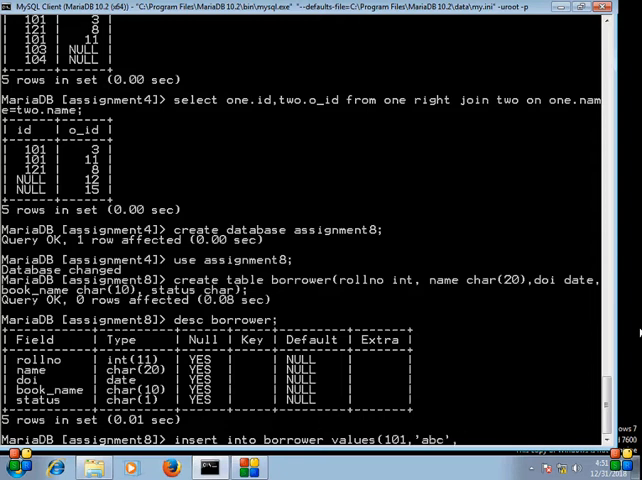
Complete the row with issue date 2018/09/12 and book 'toc' and close the statement
text(,'201)
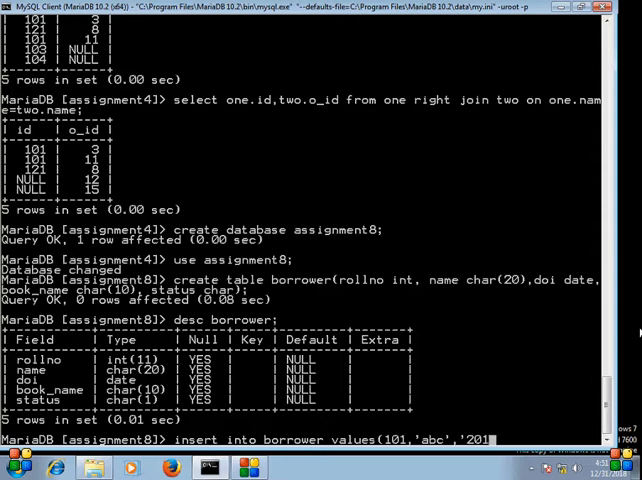
text(8/)
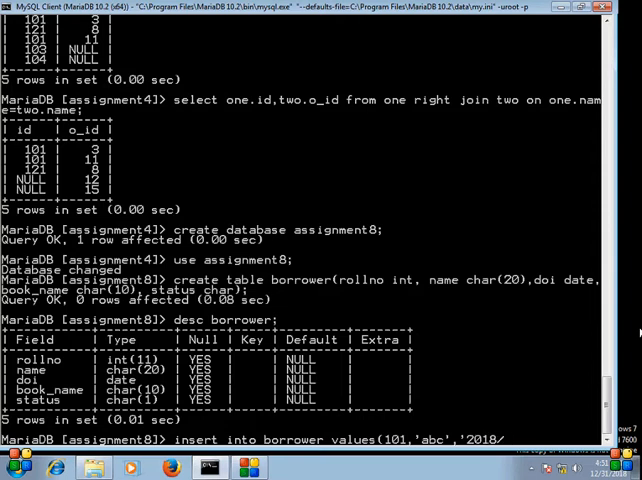
text(0)
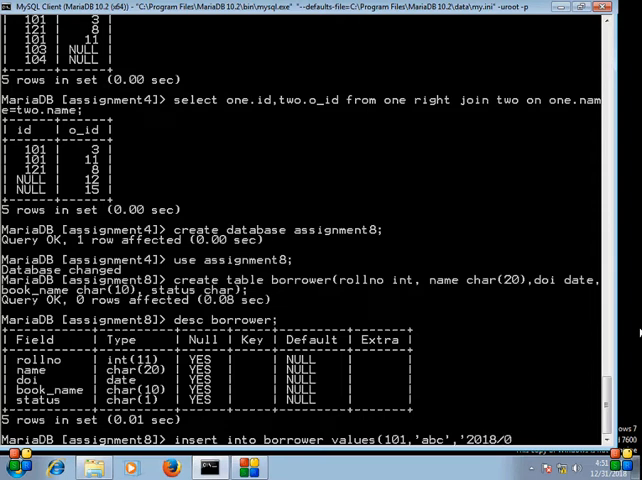
text(09/12',')
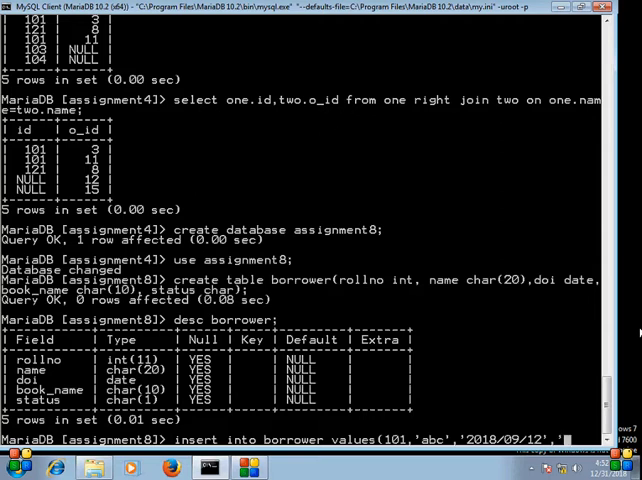
text(toc',)
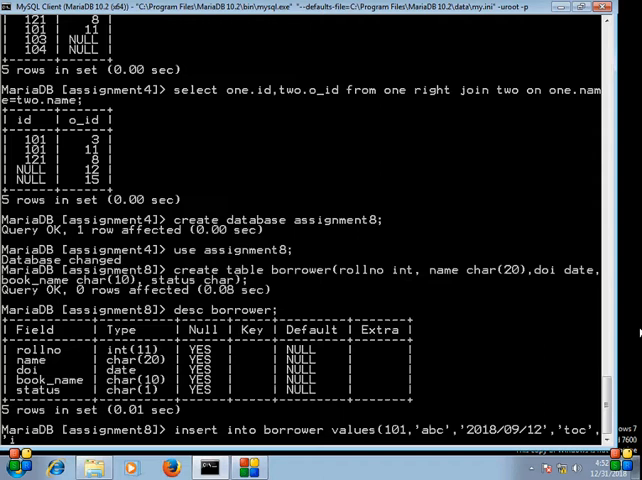
text(');)
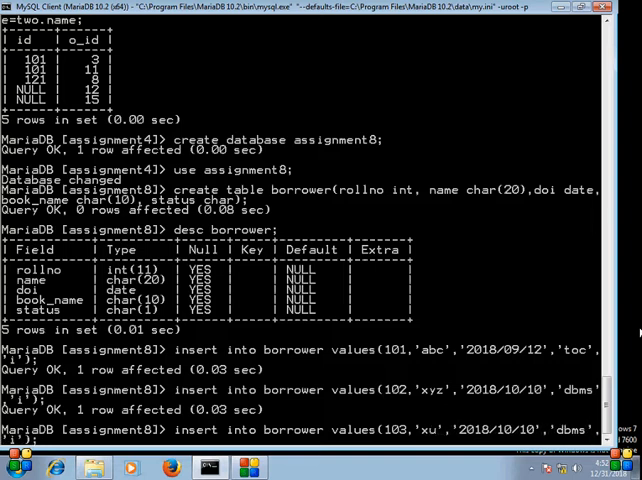
Insert the remaining borrower rows 103 'xuv', 104 'mno' and 105 'pqr'
text(v)
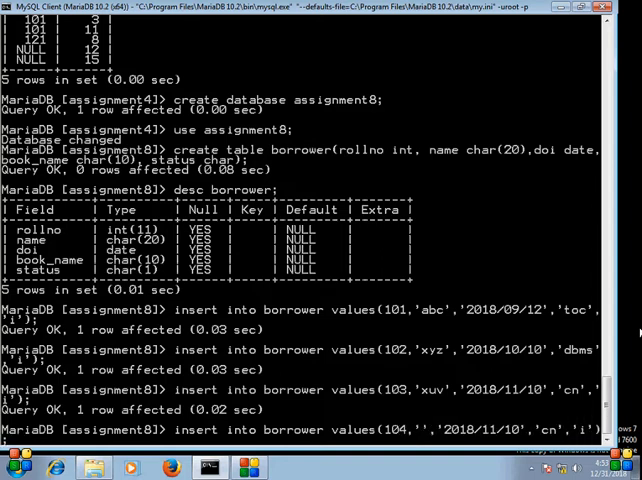
text(mno)
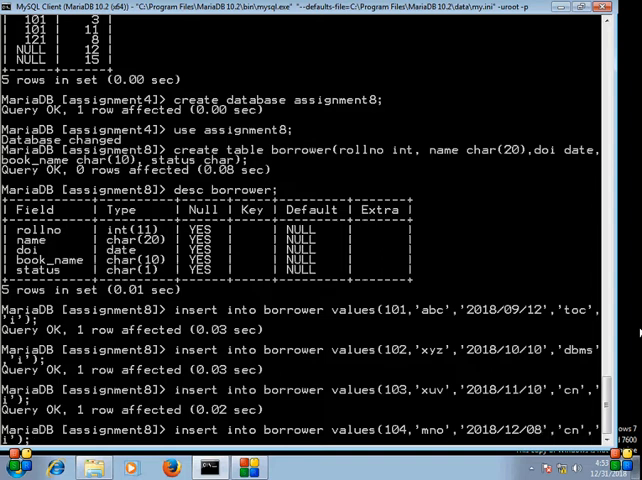
text(cn)
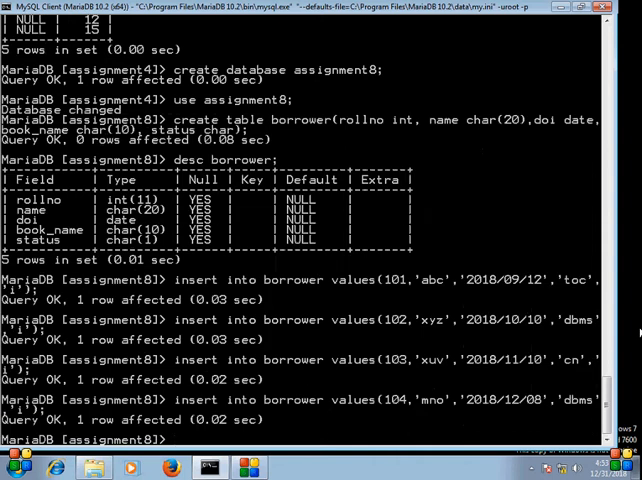
key(Return)
text(insert into borrower values(105,'pqr','2018/12/28','toc','i');)
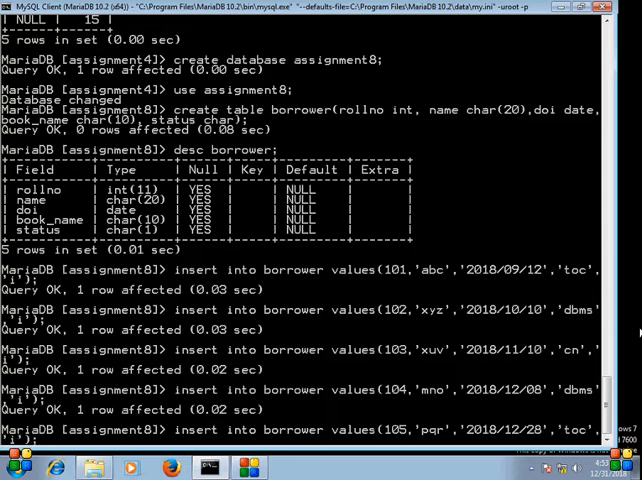
scroll(down, 3)
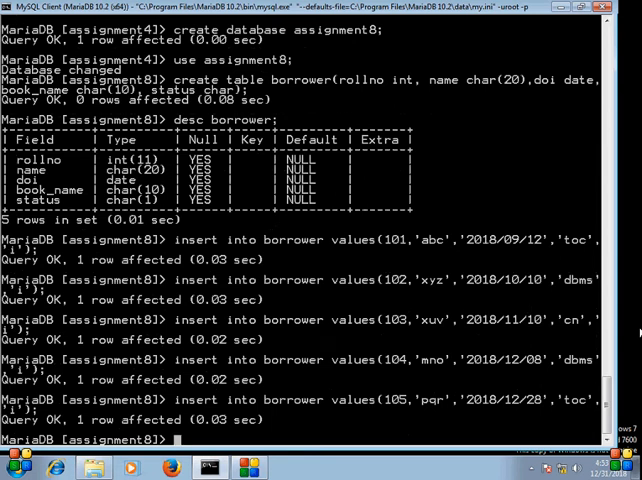
Start the audit table definition with rollno int and name char(20) columns
text(create)
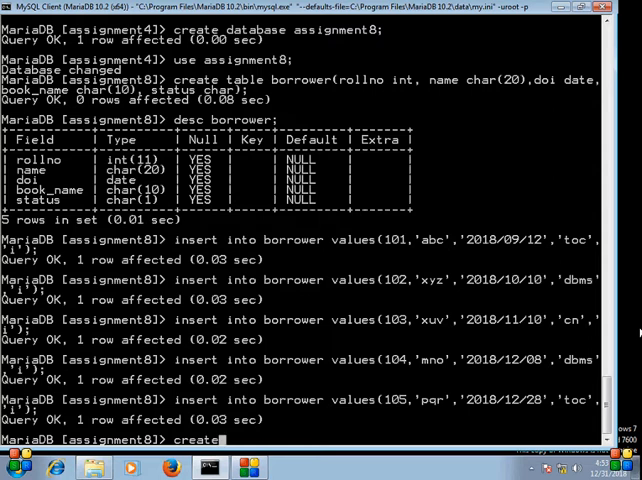
text(table)
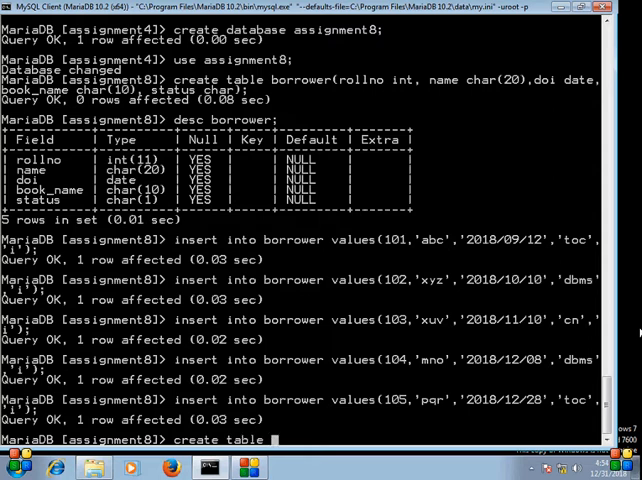
text(aud)
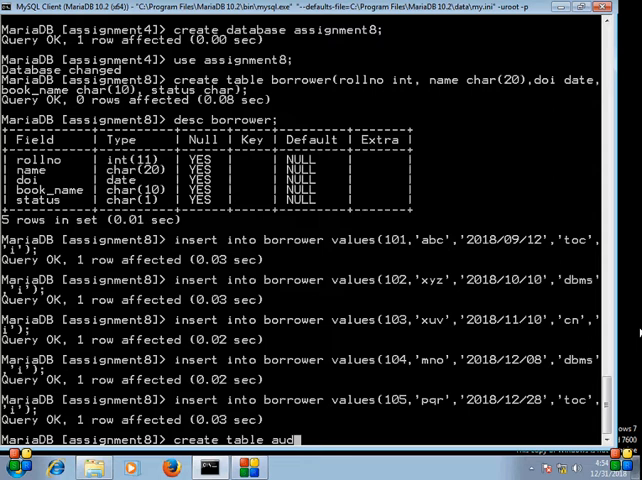
text(it)
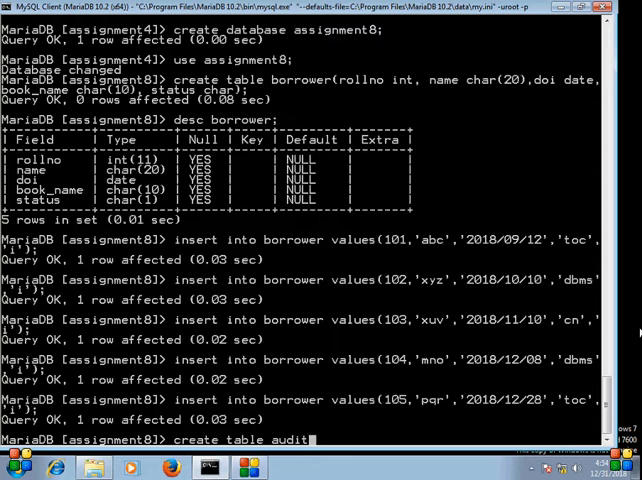
text(rolln)
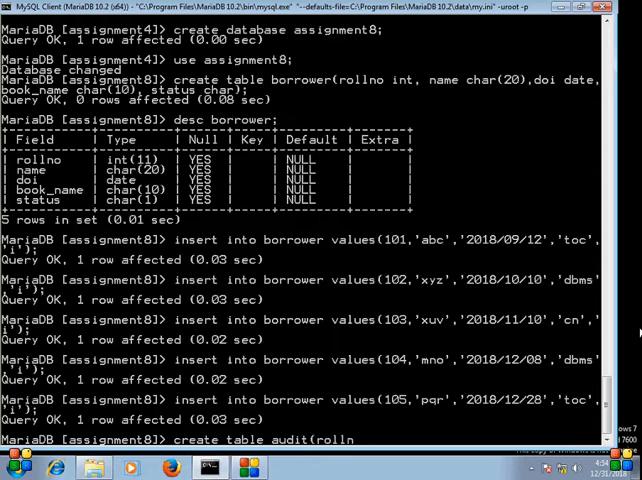
text(int)
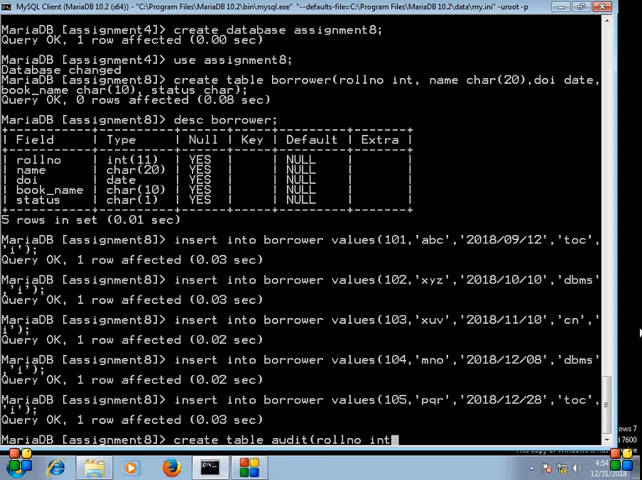
text(,)
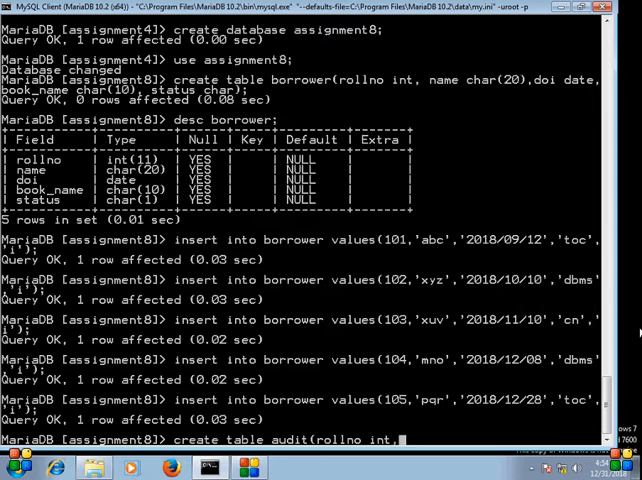
text(name c)
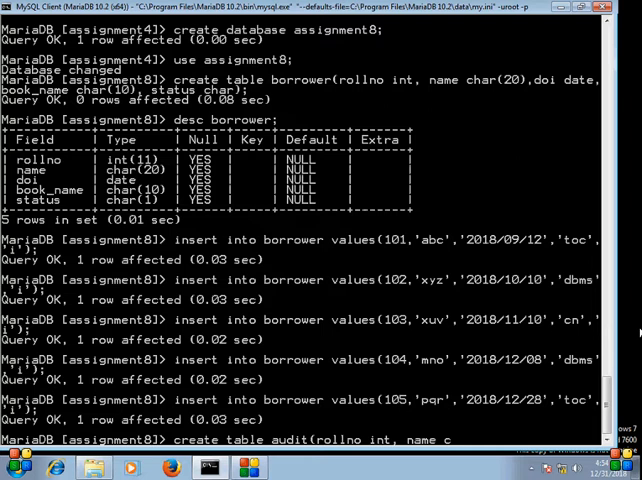
text(()
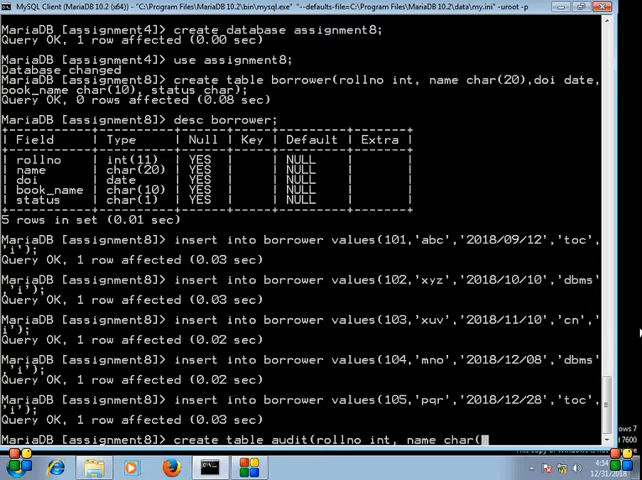
text(20,)
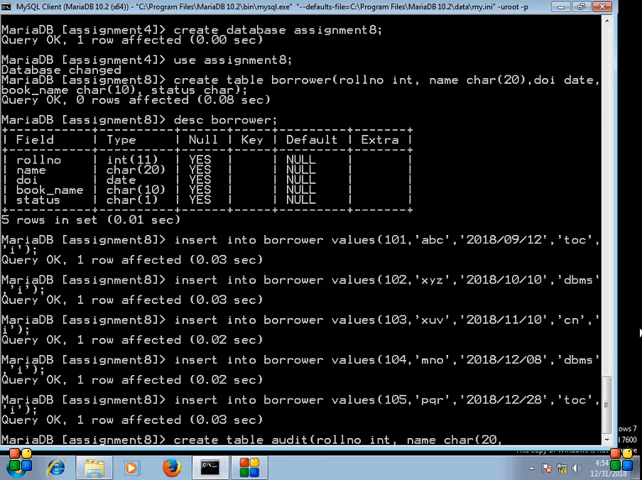
text())
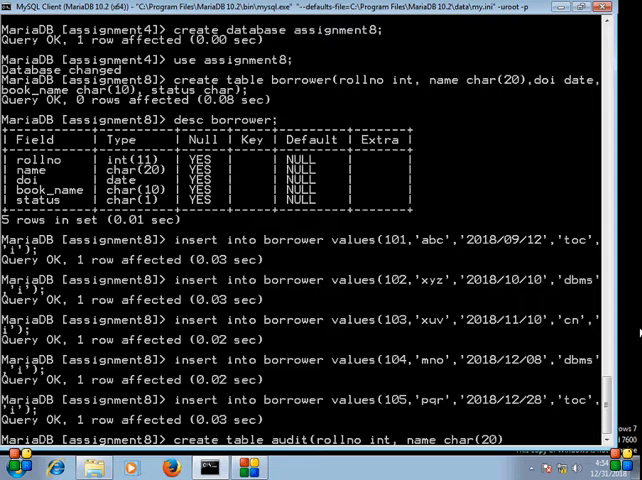
Add doi date, book_name char(10), status char and begin the ts timestamp column
text(d)
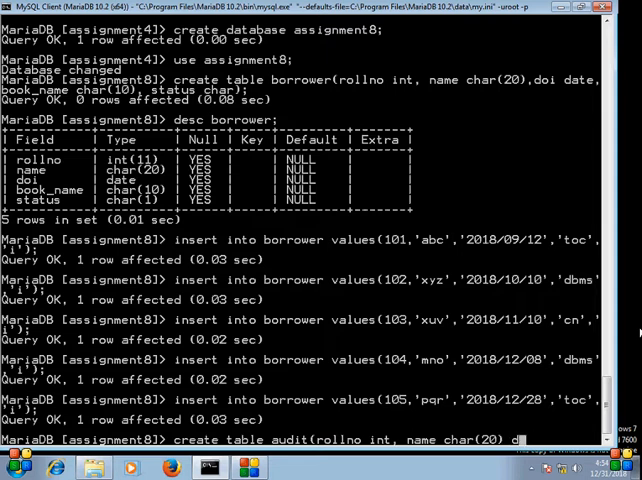
text(oi date, book_name)
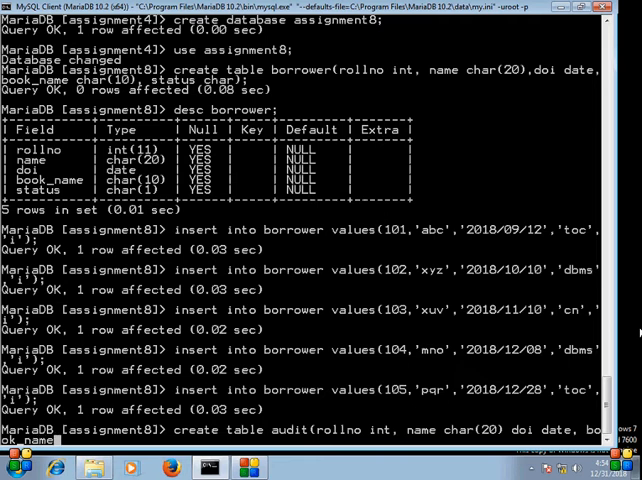
text(c)
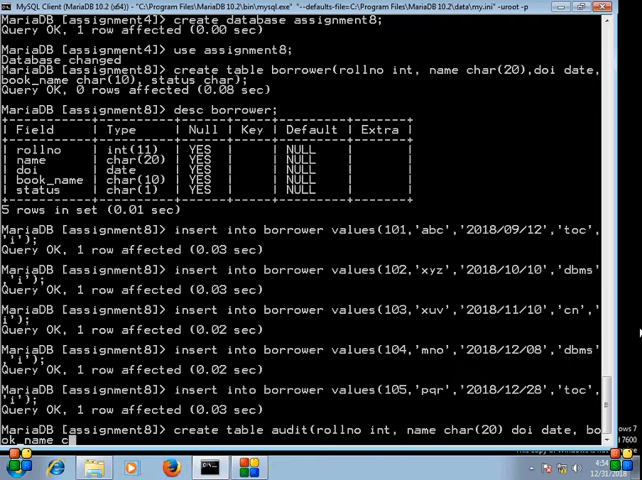
text(char()
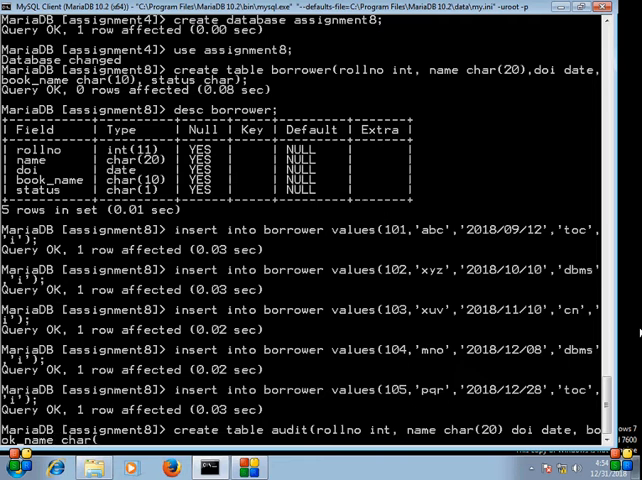
text(10),)
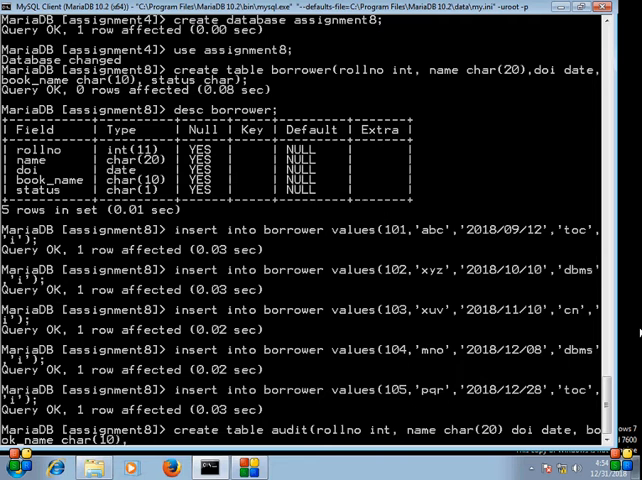
text(status char,)
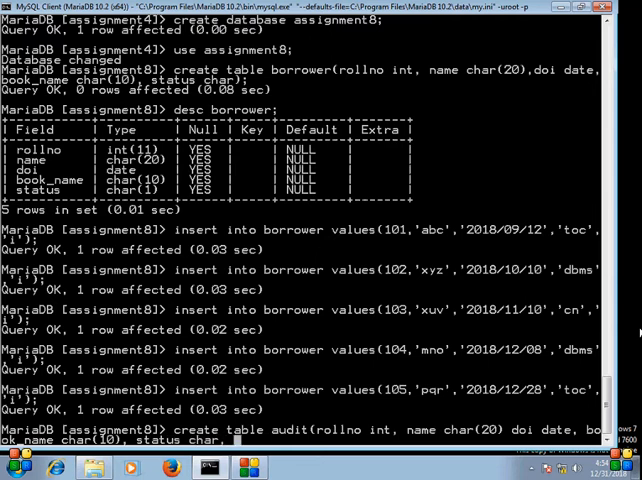
text(ts timestamp);)
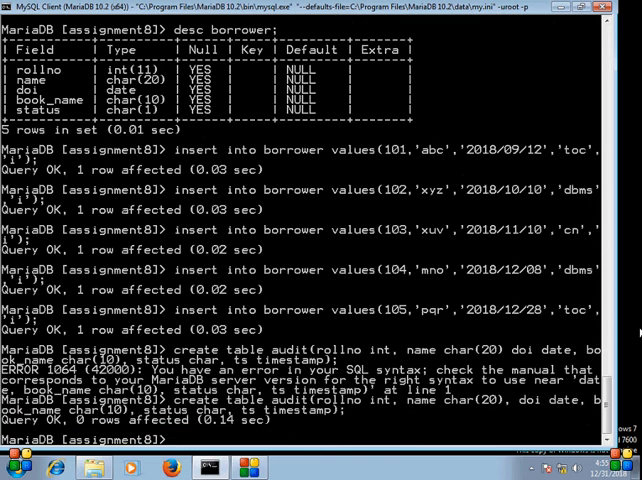
Describe the audit table to show its columns including the ts timestamp
text(desc)
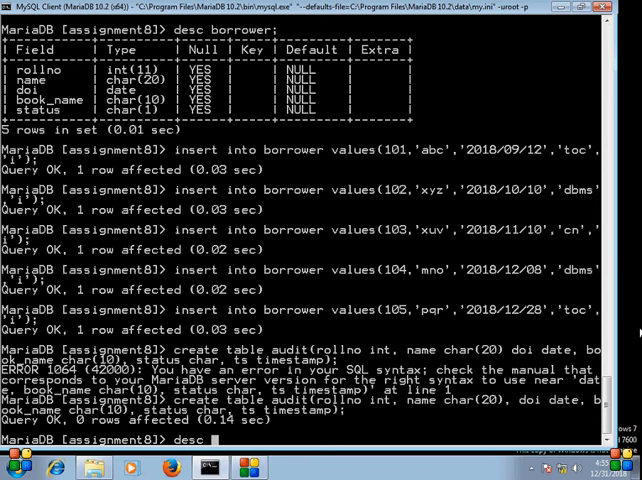
text(audit)
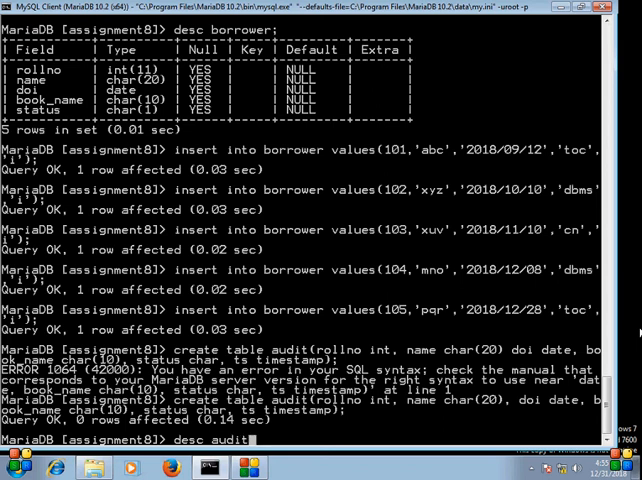
key(Return)
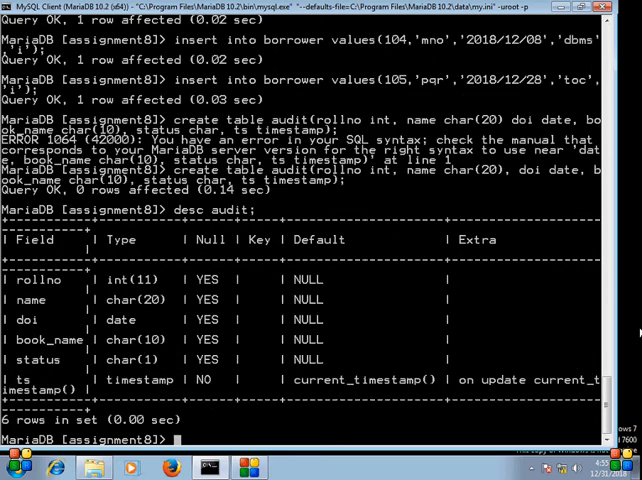